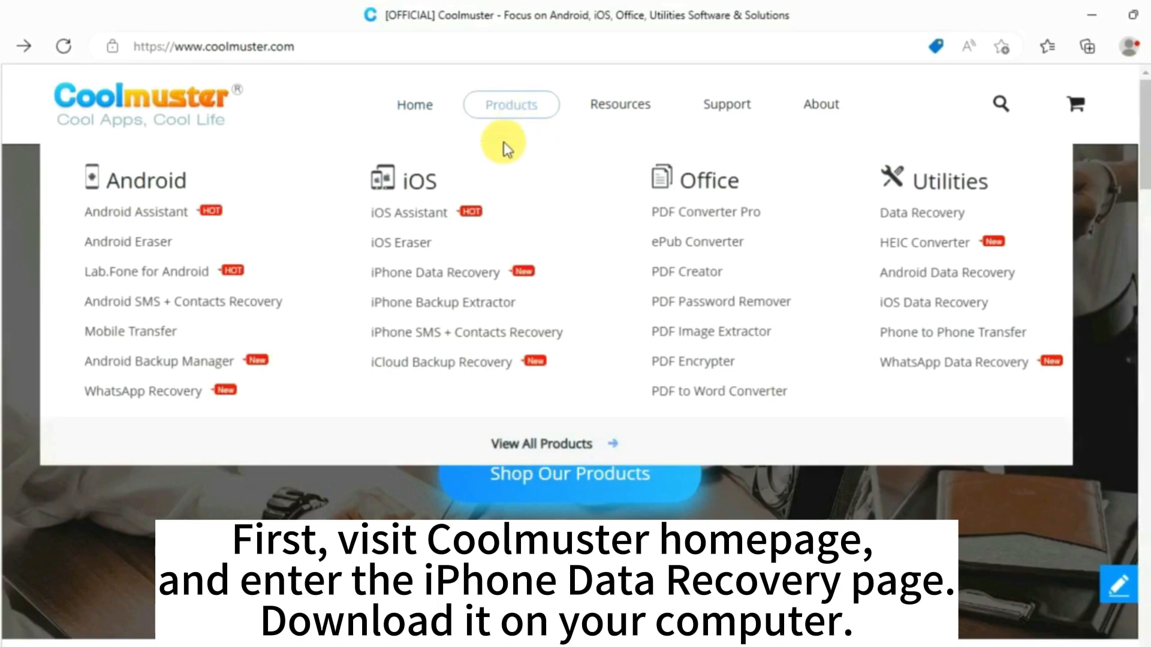
Step: Download the iPhone Data Recovery free trial installer from the coolmuster.com product page
left_click(435, 272)
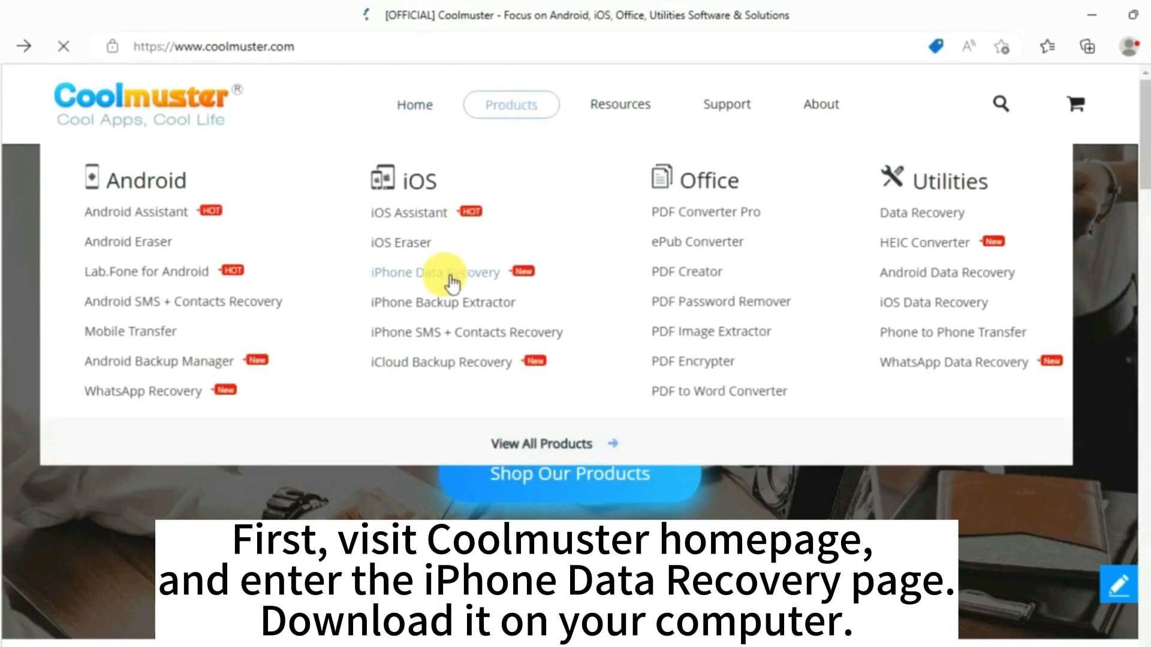
left_click(435, 272)
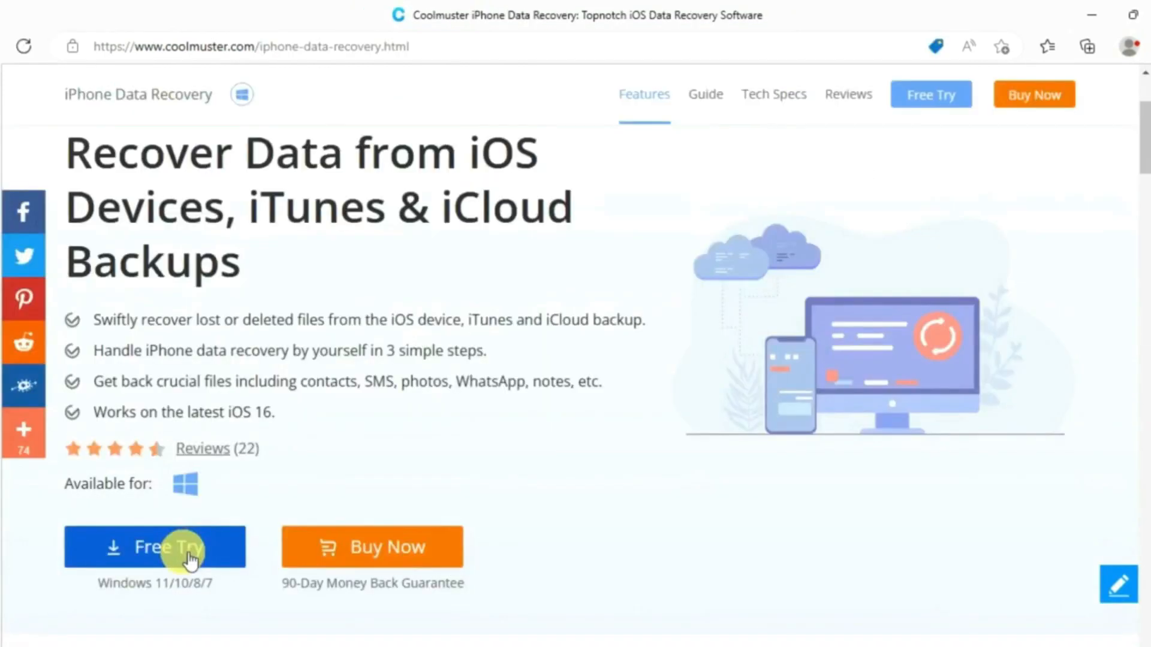
left_click(154, 546)
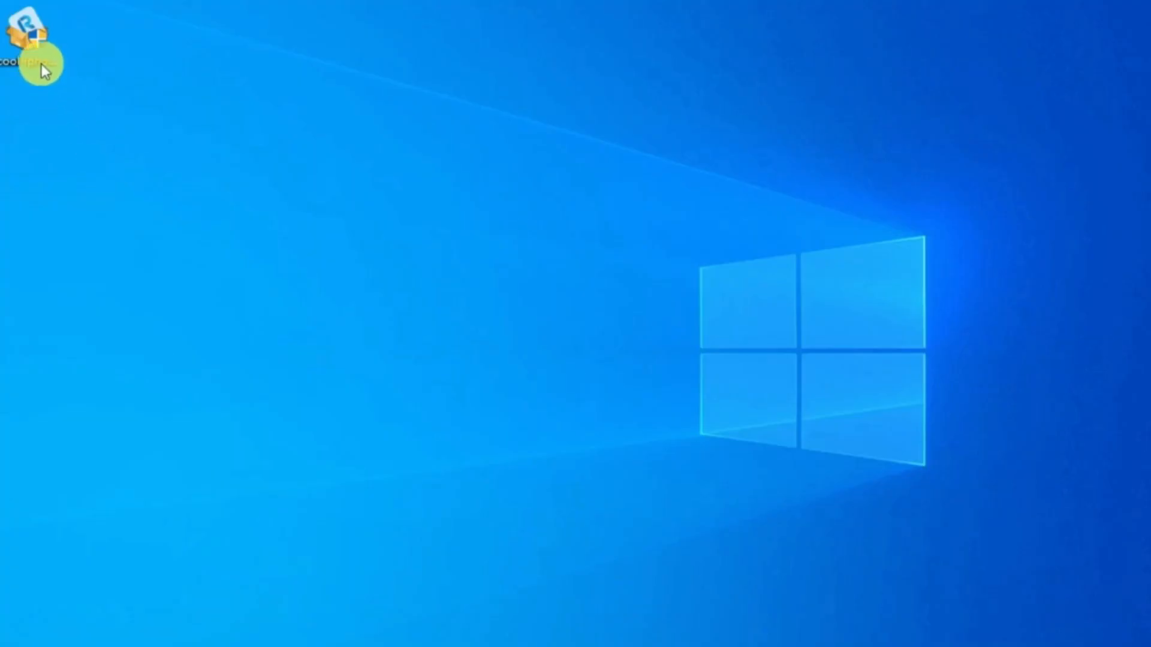
Step: Run the installer through Next, Install, Next and Finish, launching the program afterwards
double_click(31, 33)
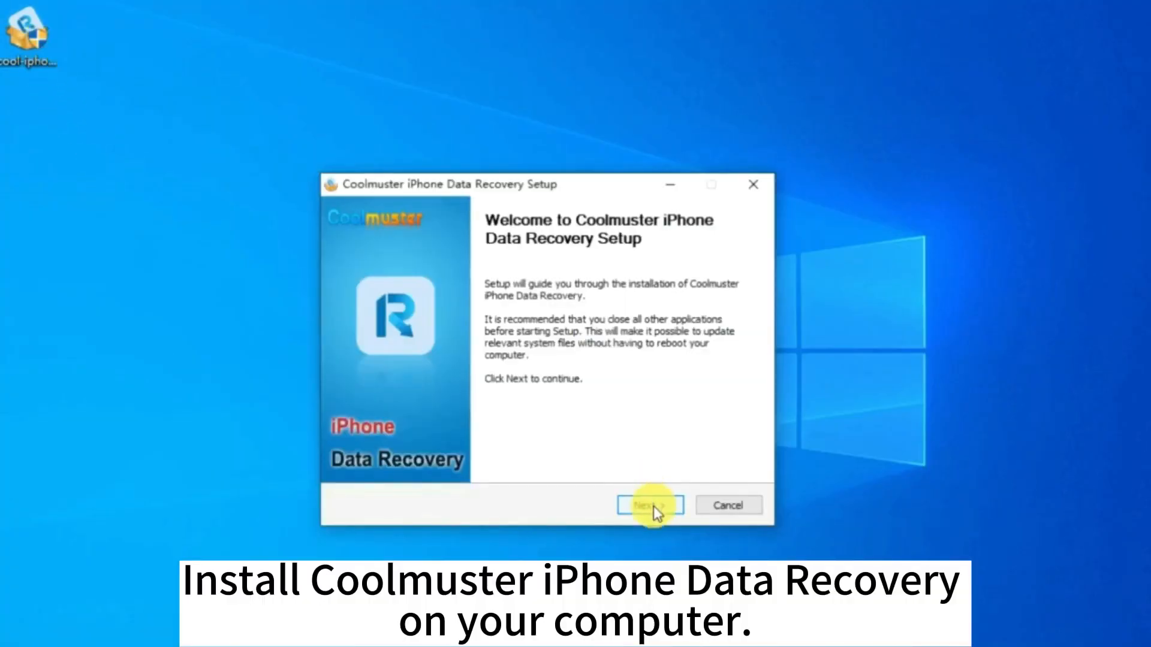
left_click(649, 505)
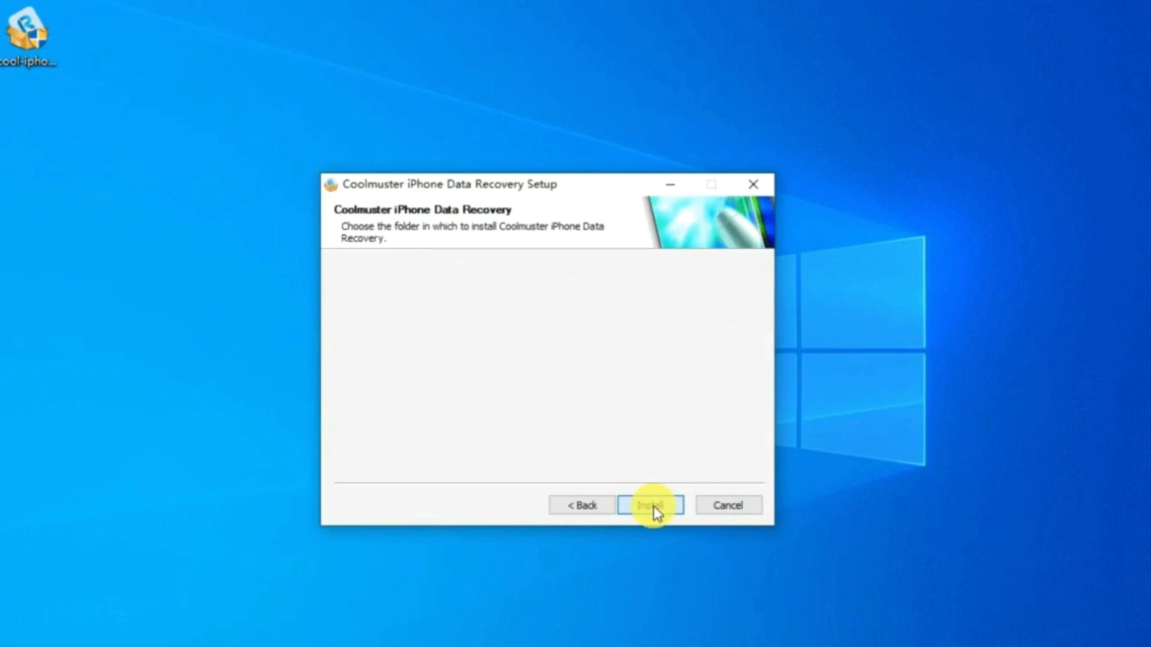
left_click(650, 505)
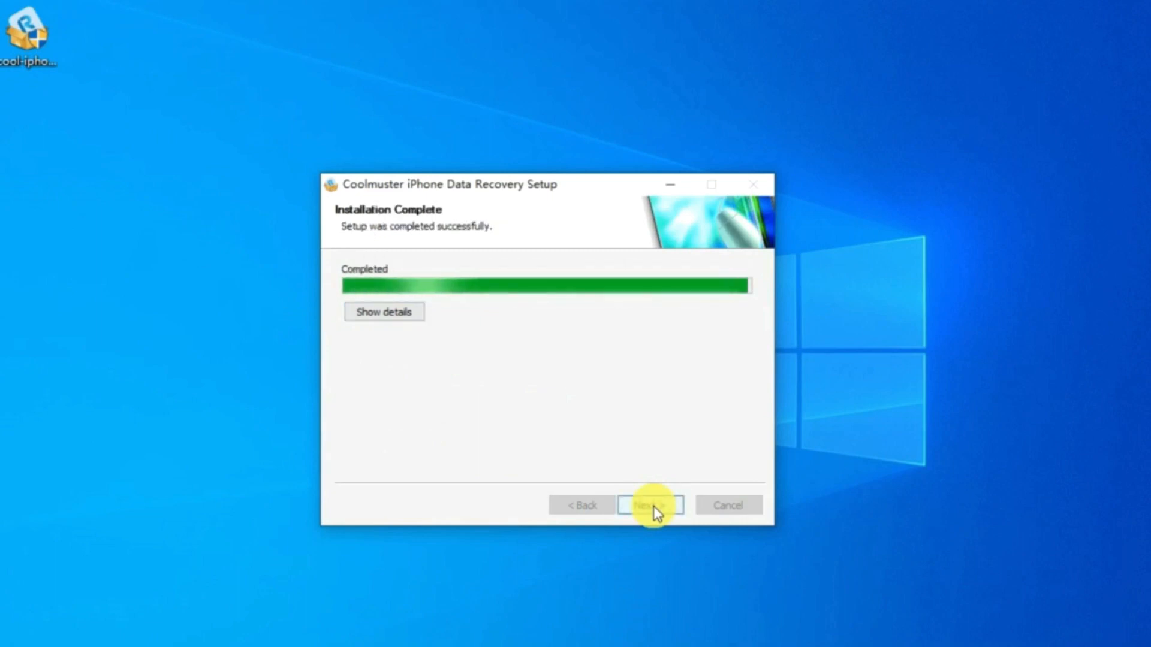
left_click(648, 505)
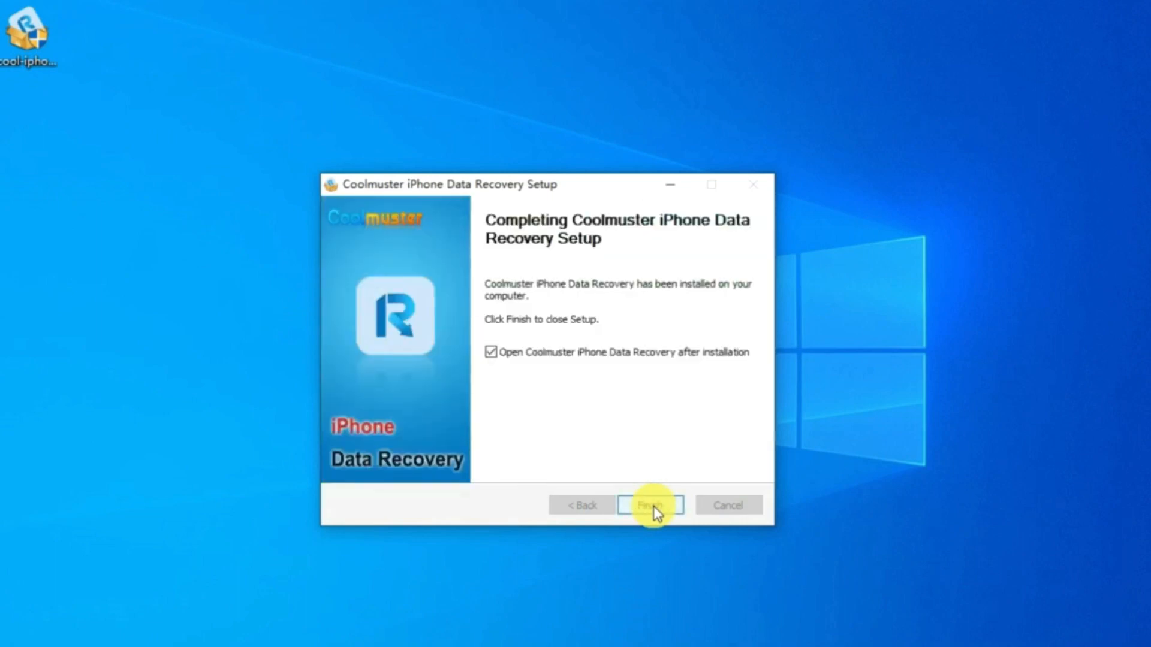
left_click(650, 504)
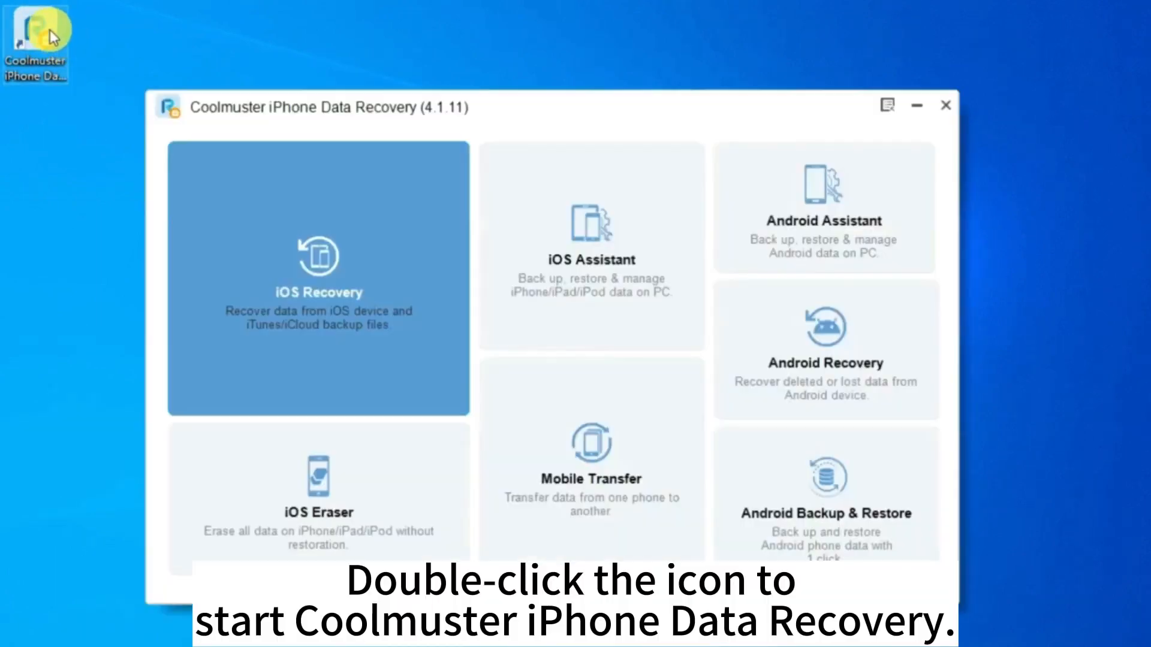
Step: Start an iOS Recovery scan of the trusted iPhone with all data types checked
left_click(318, 278)
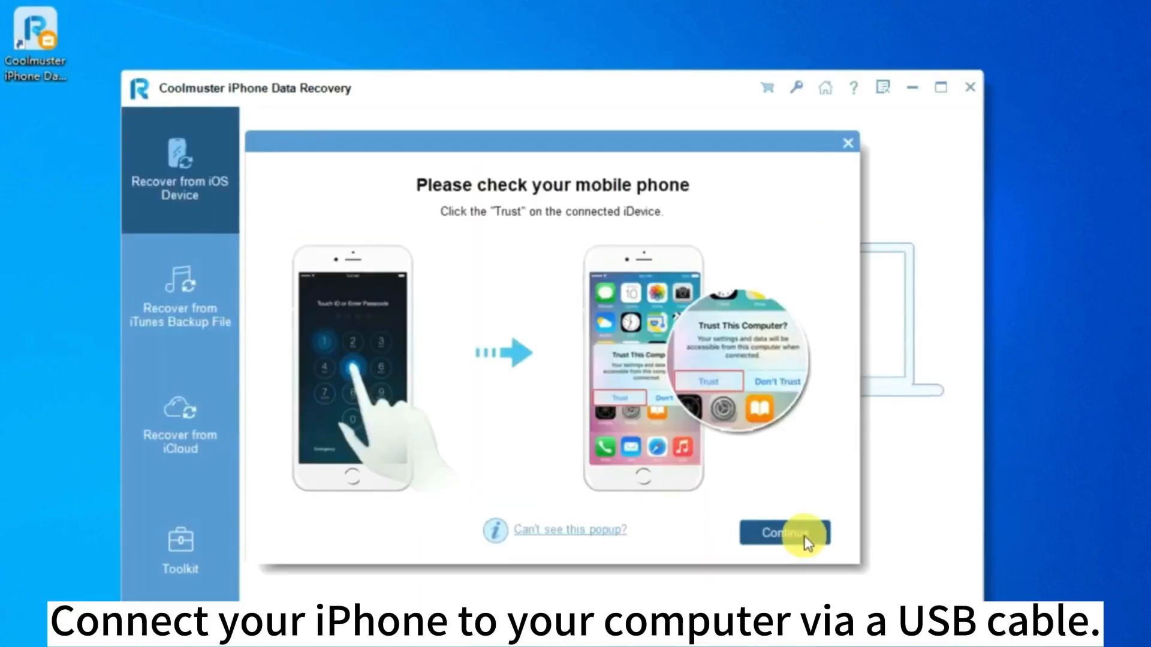
left_click(783, 532)
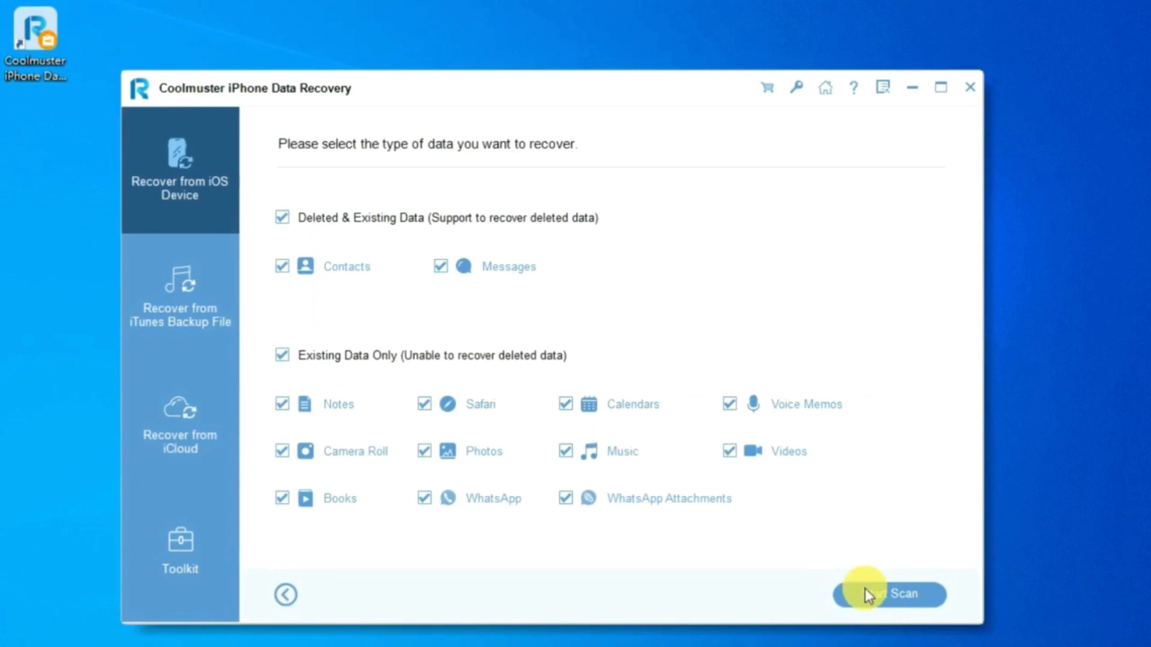
left_click(889, 594)
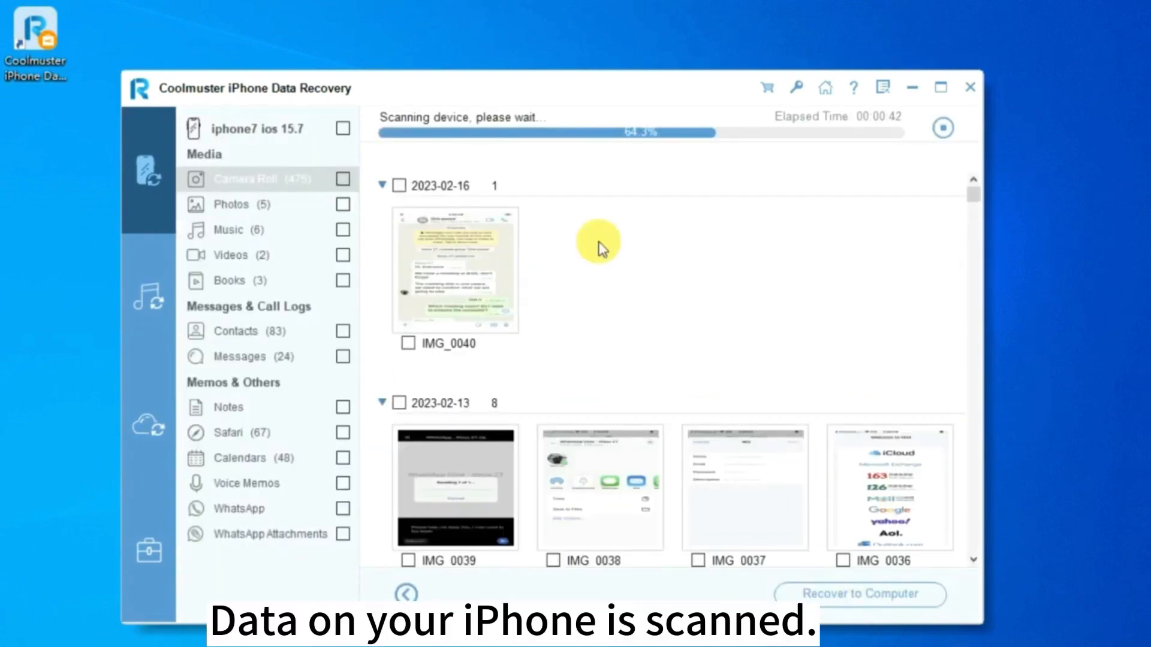
Step: Preview Videos, Books, Safari, Voice Memos, WhatsApp, then Contacts from the scan
left_click(229, 255)
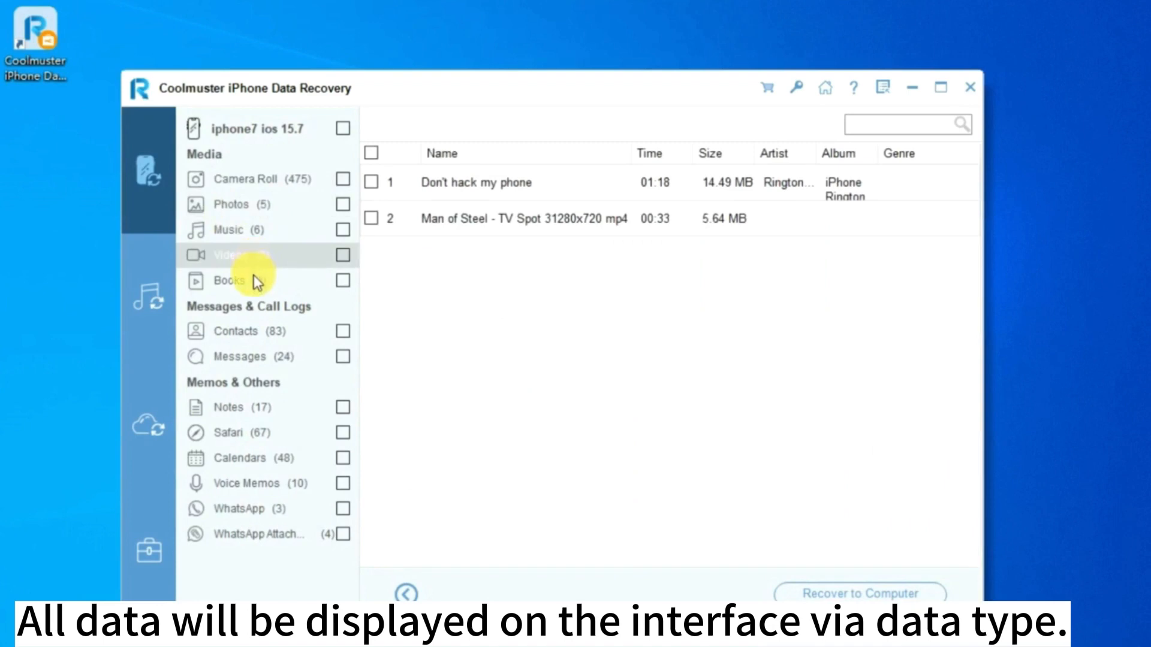
left_click(229, 280)
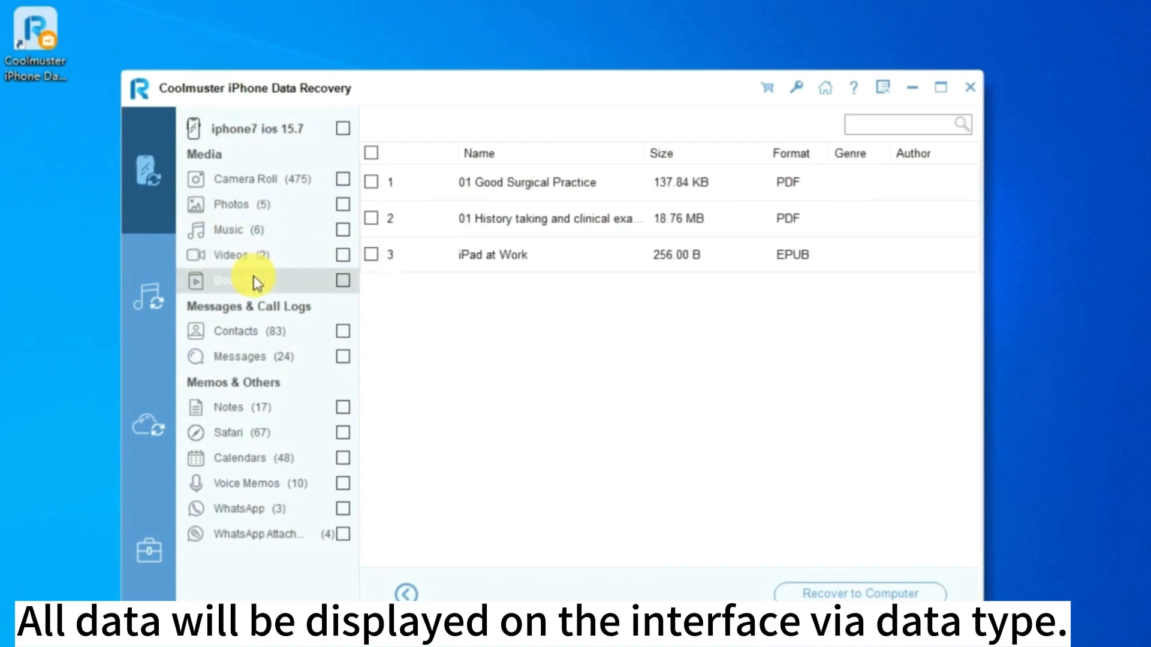
left_click(232, 432)
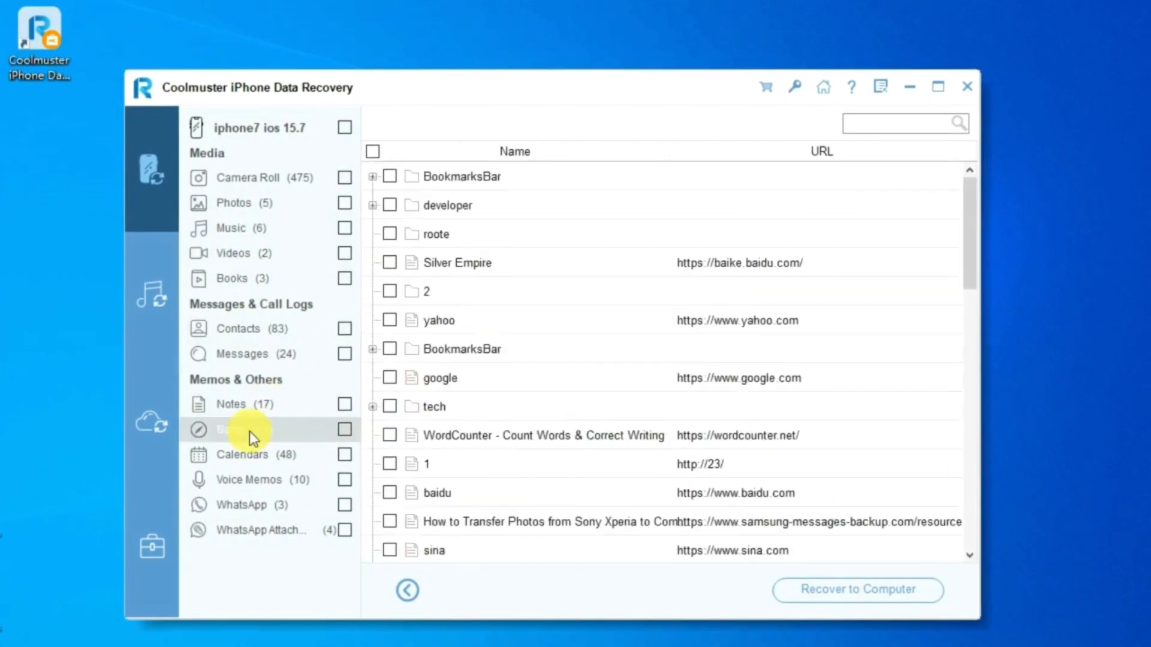
left_click(248, 480)
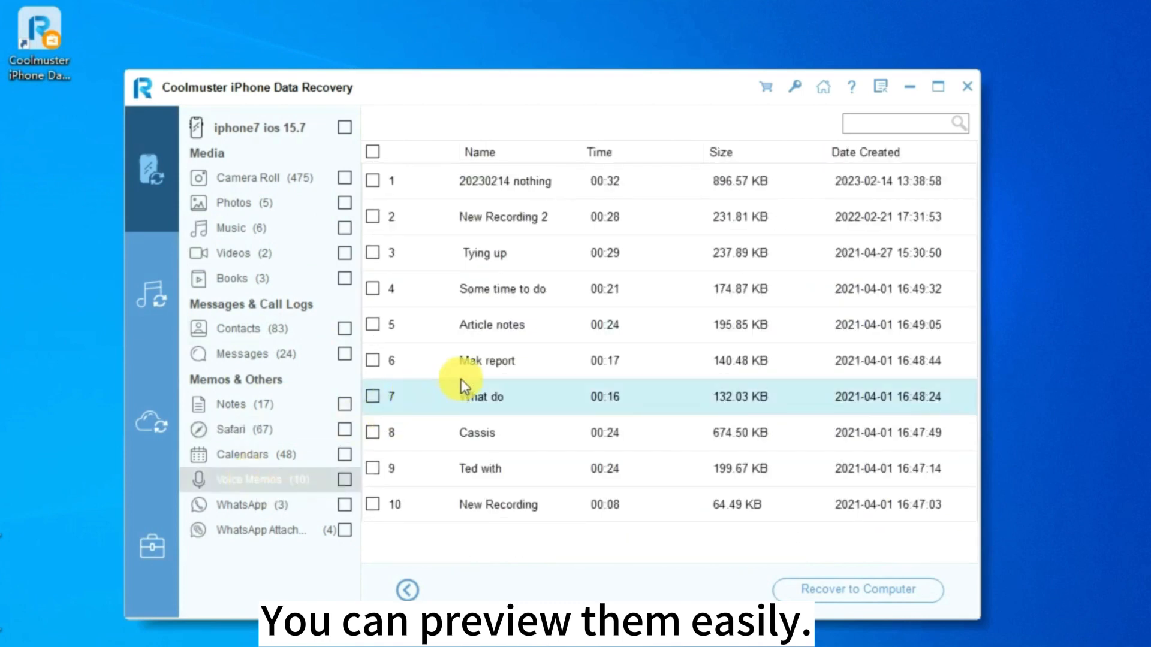
left_click(242, 504)
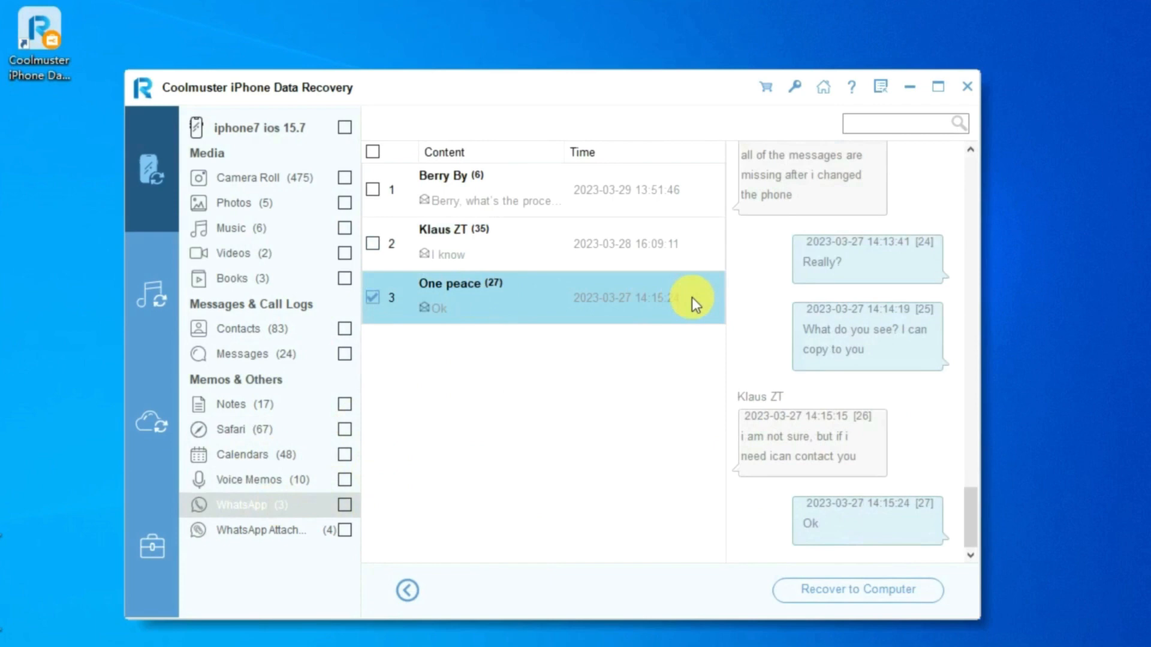
left_click(238, 327)
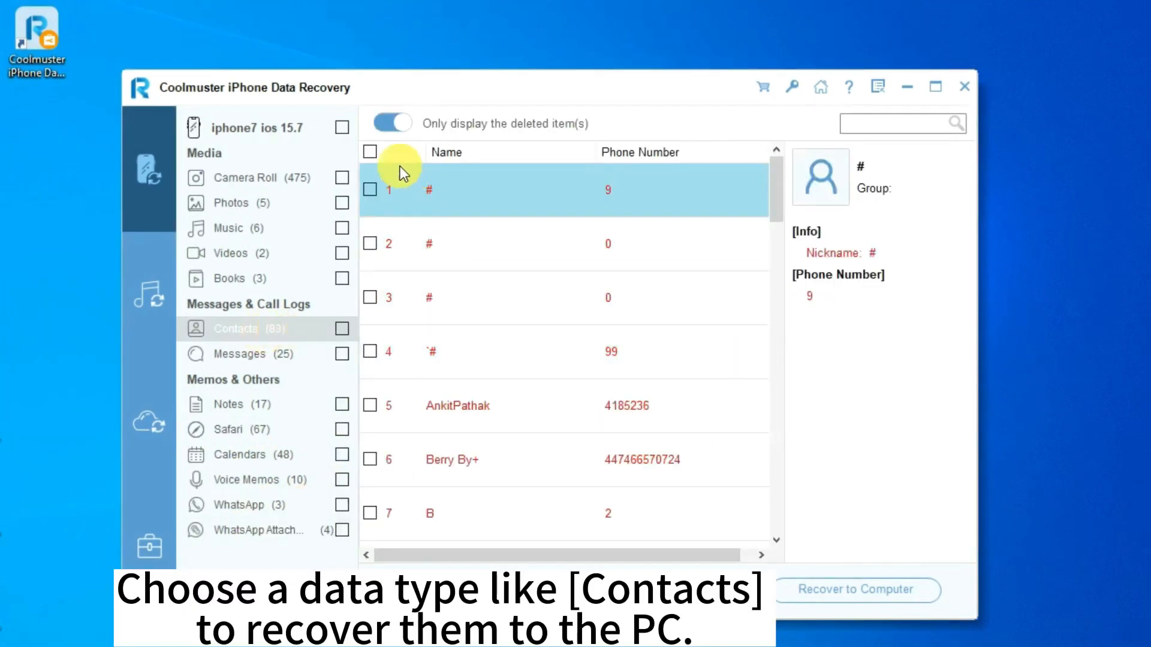
Step: Select all contacts and recover them to the Desktop, dismissing the completion notice
left_click(370, 151)
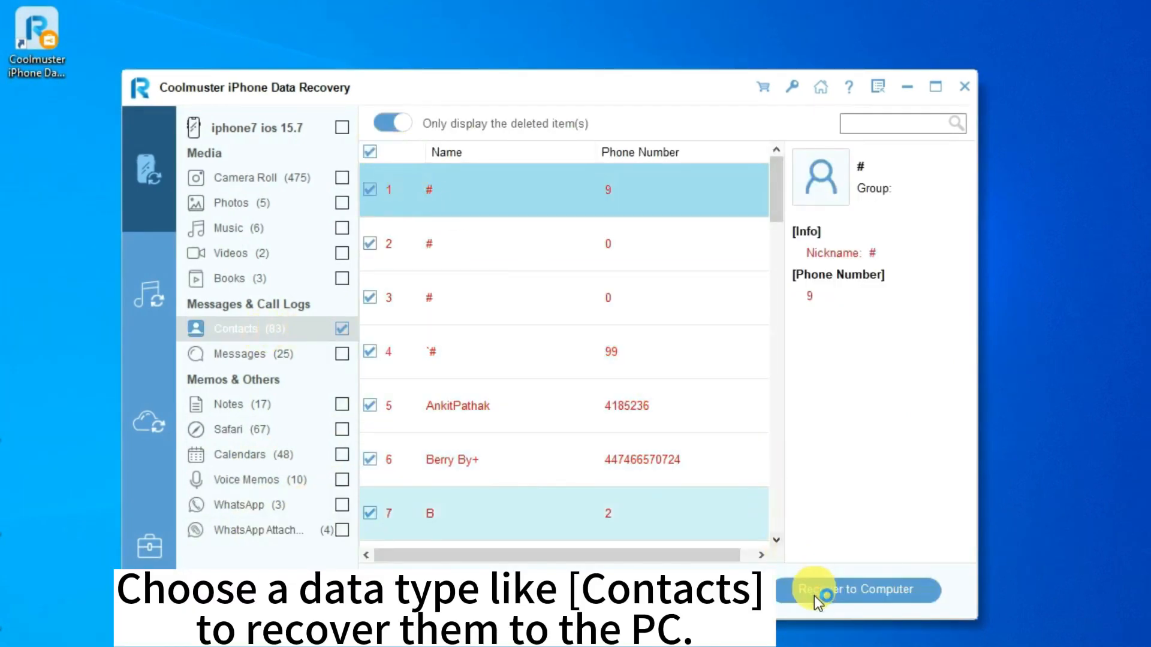
left_click(856, 590)
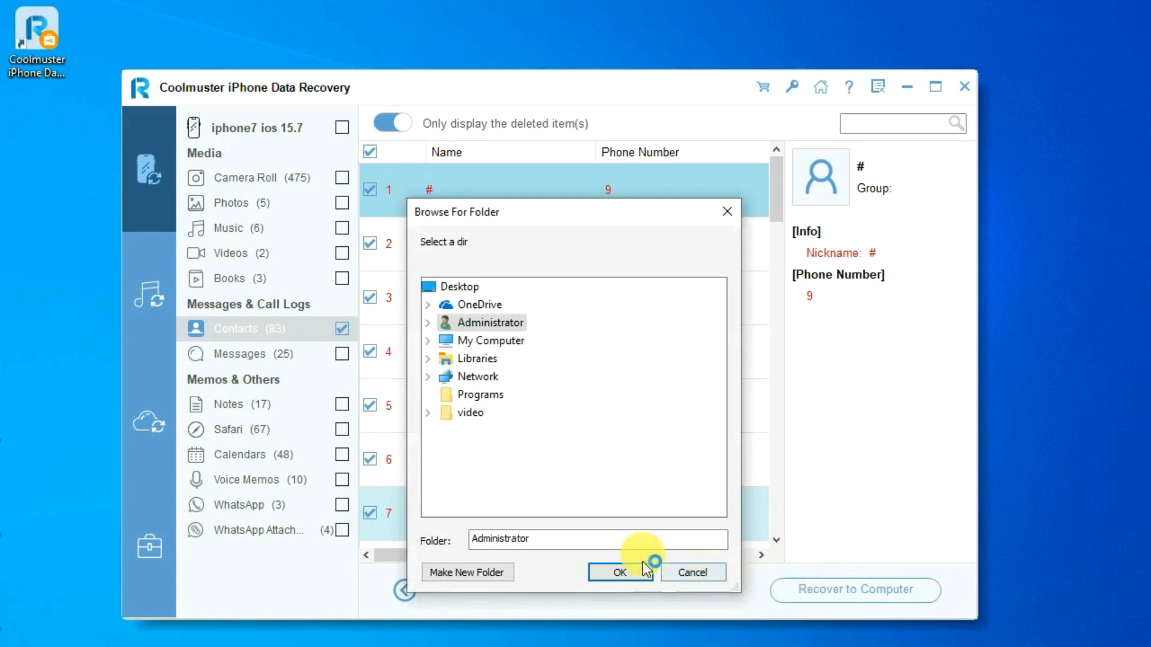
left_click(460, 287)
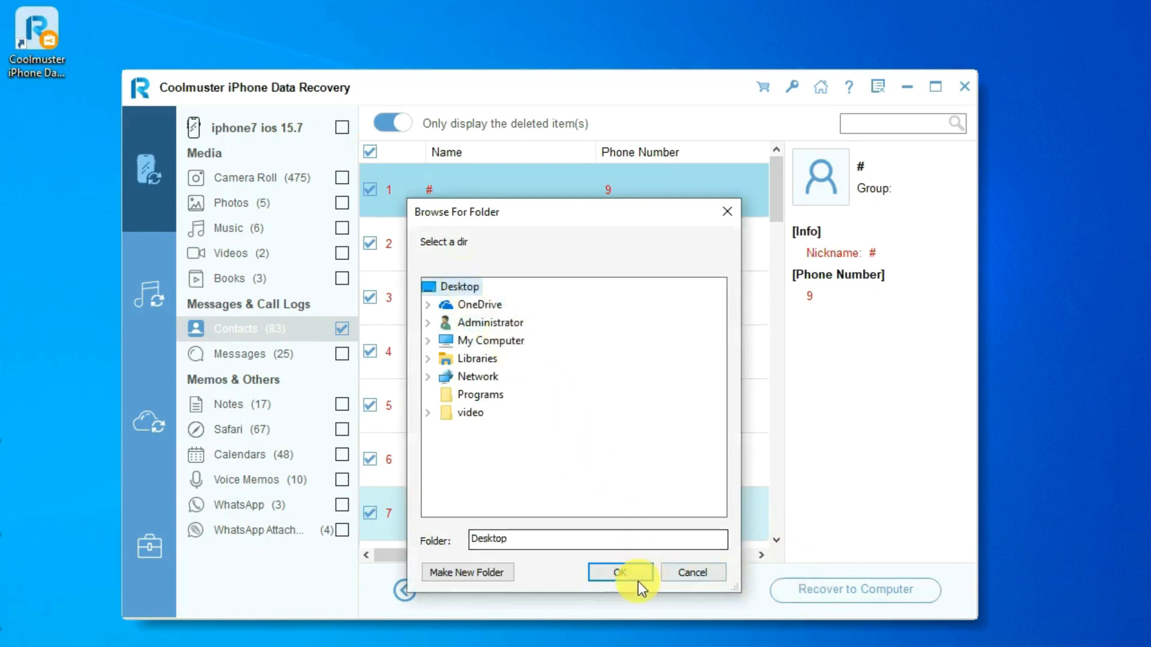
left_click(619, 572)
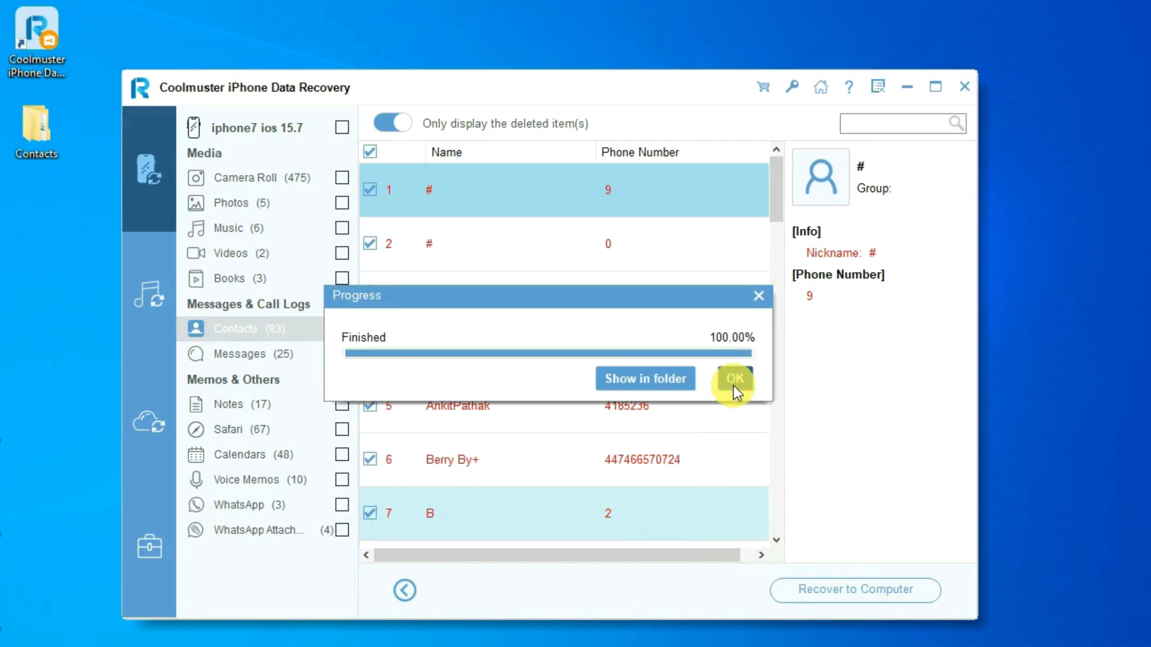
left_click(734, 379)
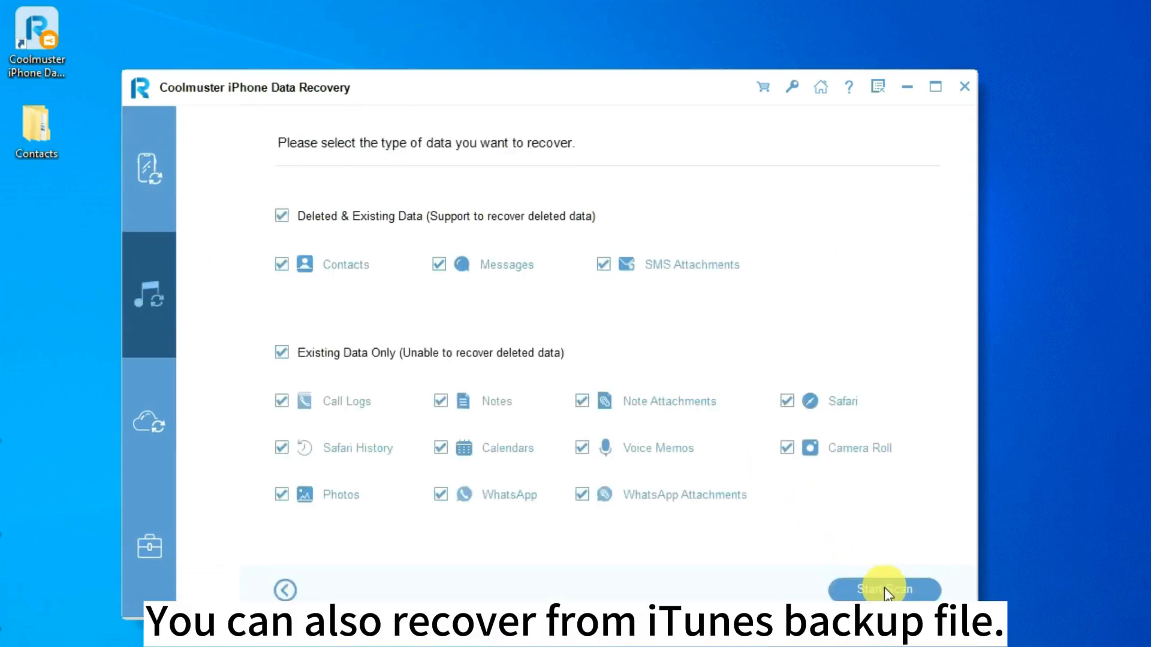
Step: Scan the iPhone 4s iTunes backup, then view Call Logs and Photos
left_click(883, 589)
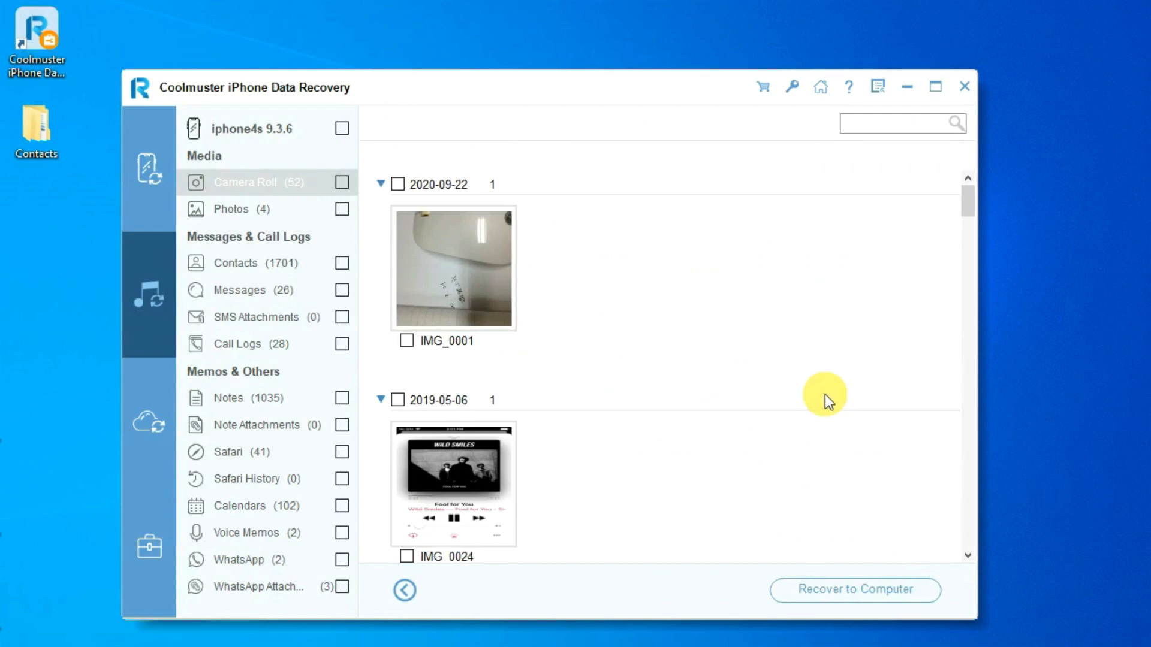
left_click(236, 344)
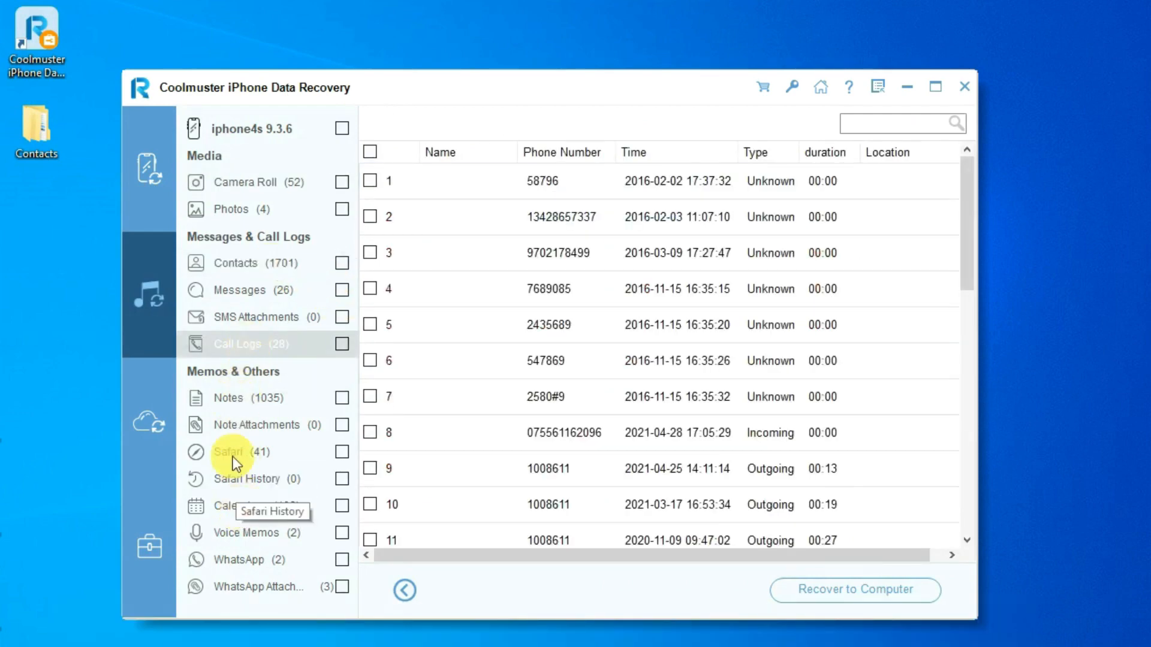
left_click(231, 210)
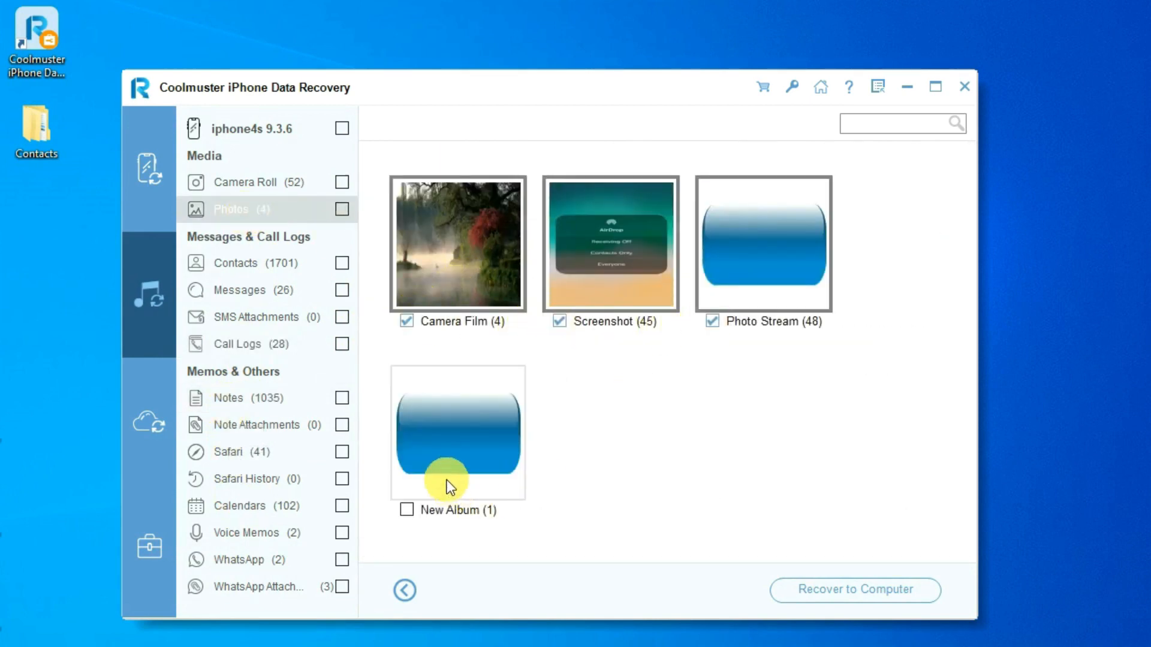
Step: Include New Album and recover the backup photos to the Desktop
left_click(853, 589)
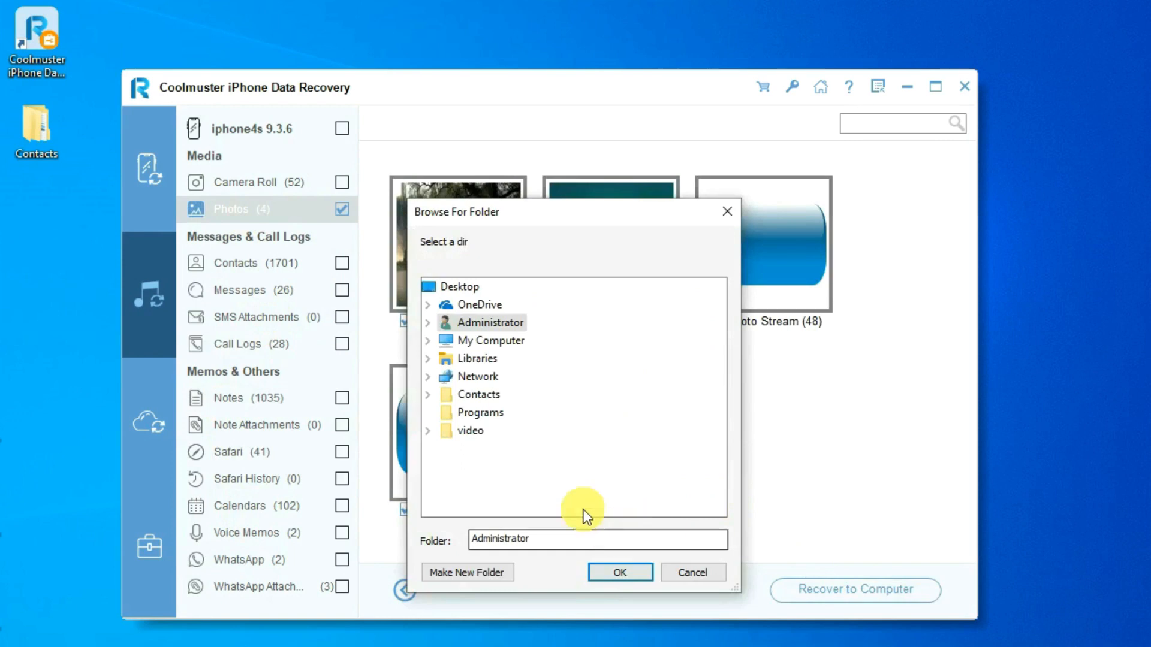
left_click(619, 572)
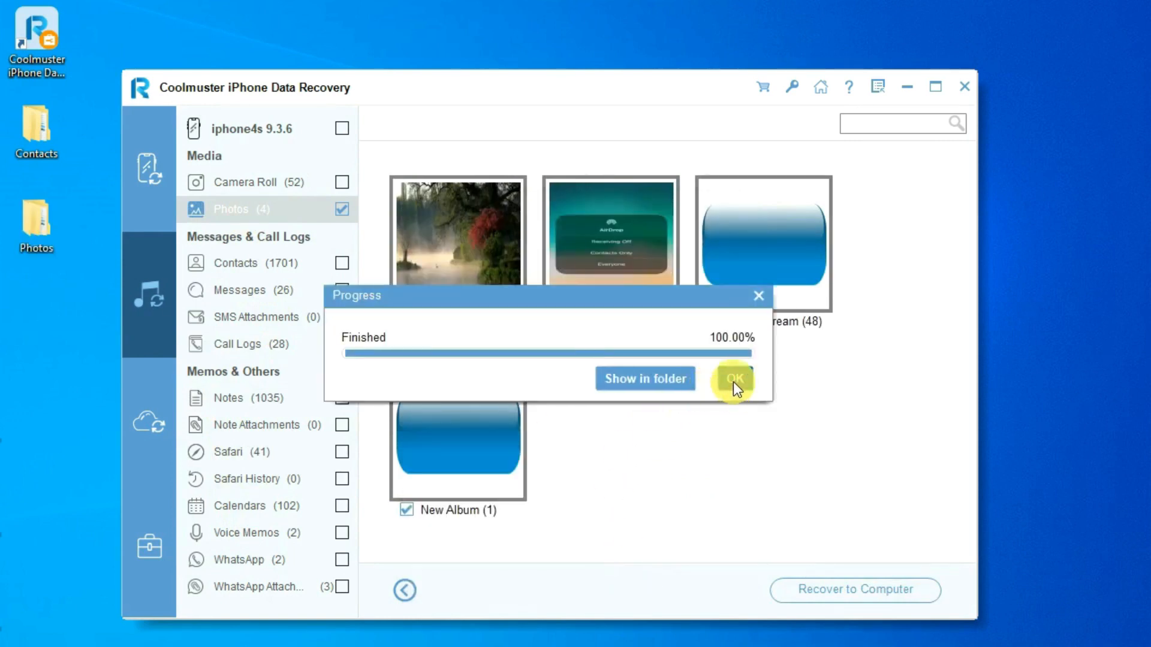
left_click(733, 379)
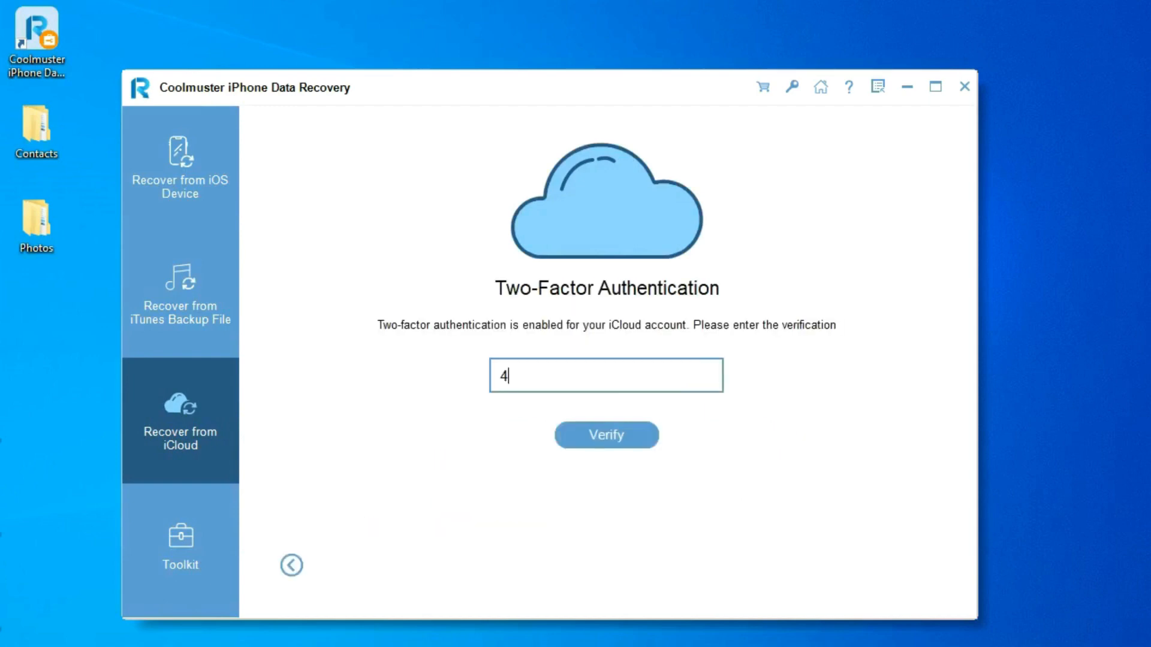
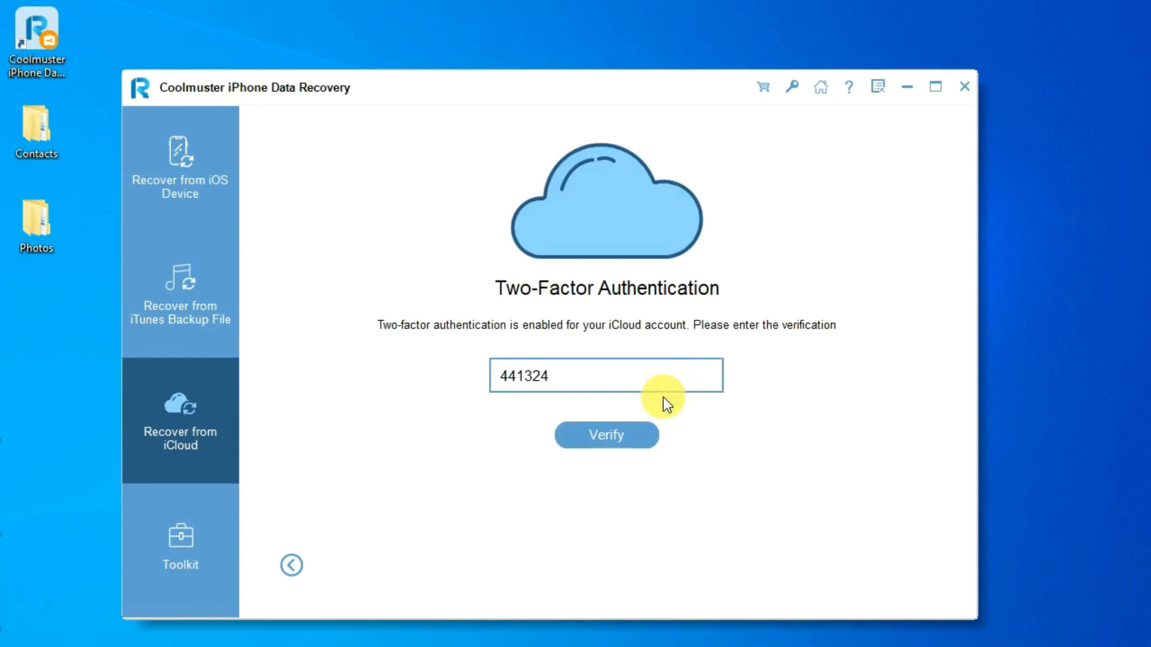
left_click(606, 435)
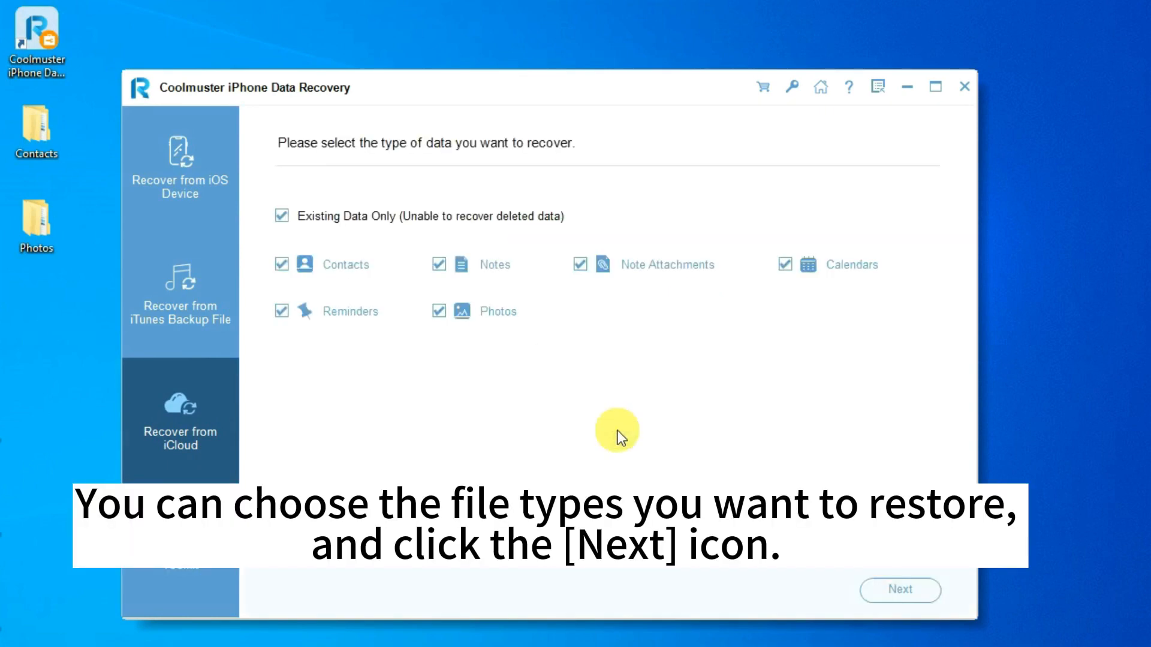
Step: Load the chosen iCloud data and check all three Note Attachments
left_click(899, 589)
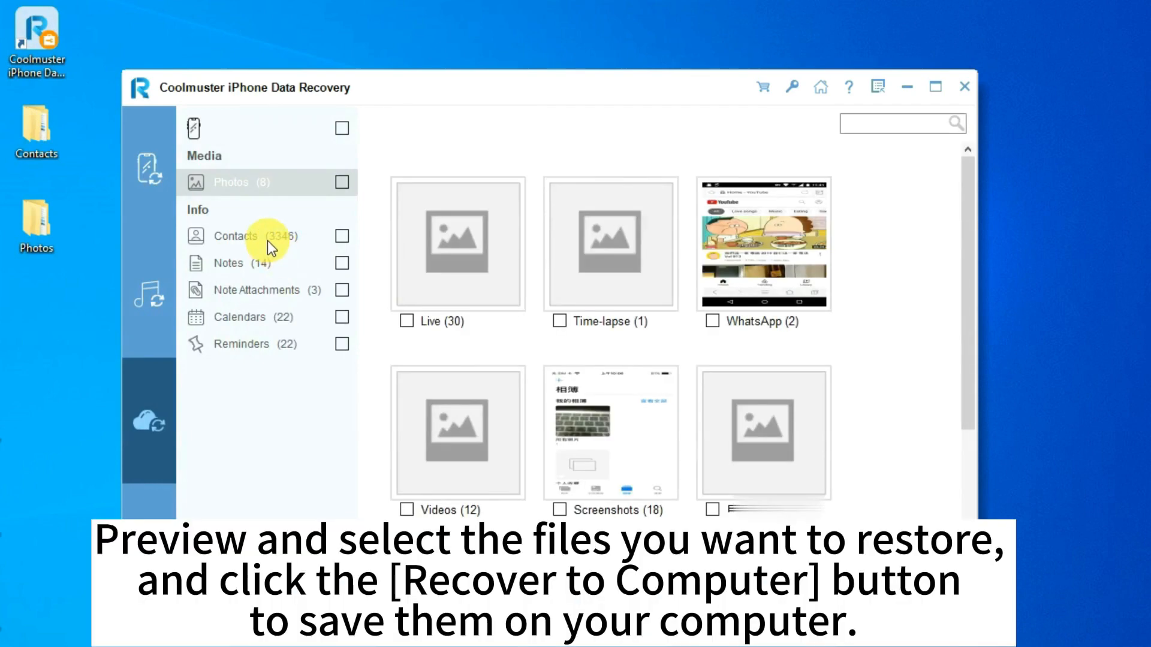
left_click(235, 236)
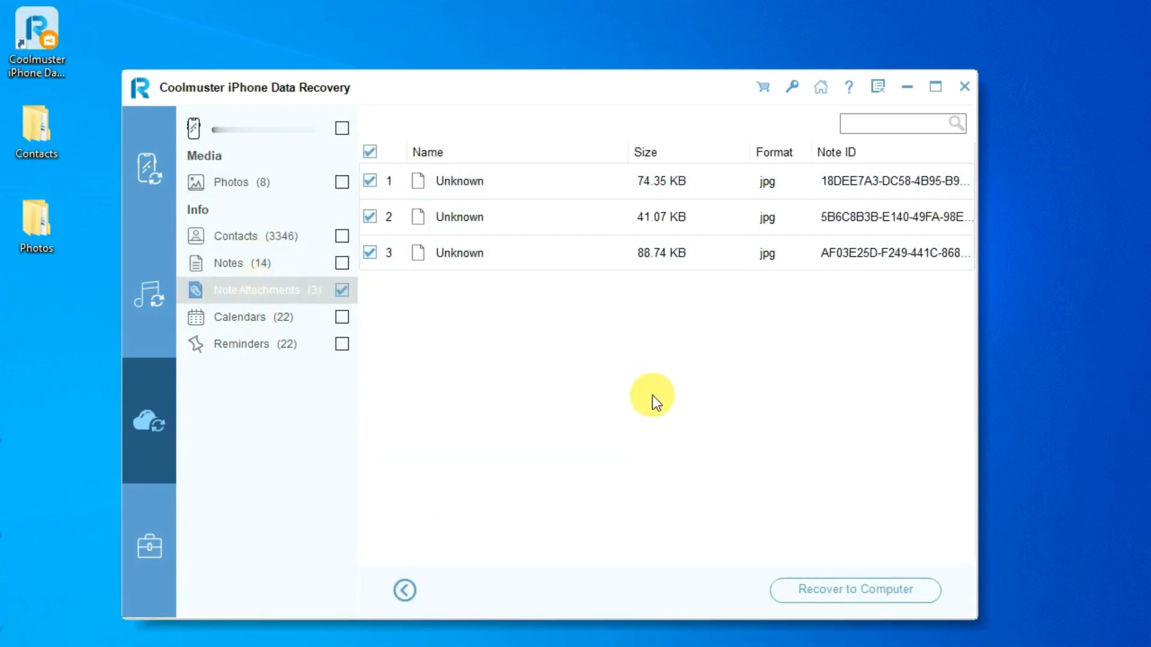
Step: Recover the note attachments to the Desktop and show the resulting folder
left_click(853, 589)
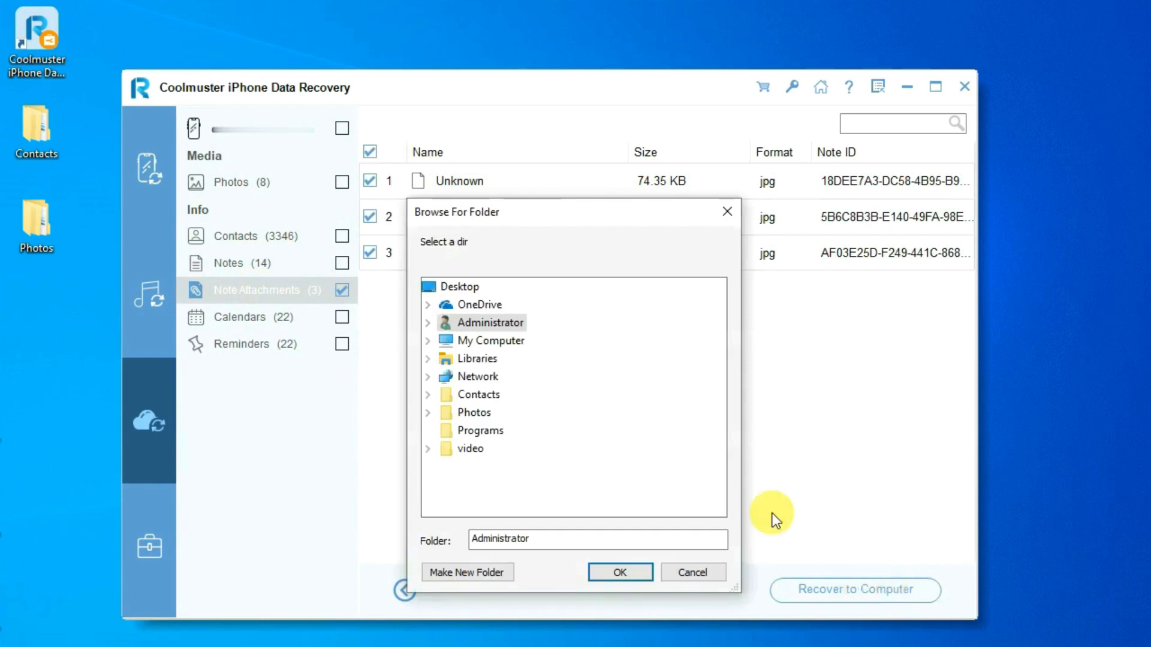
left_click(464, 286)
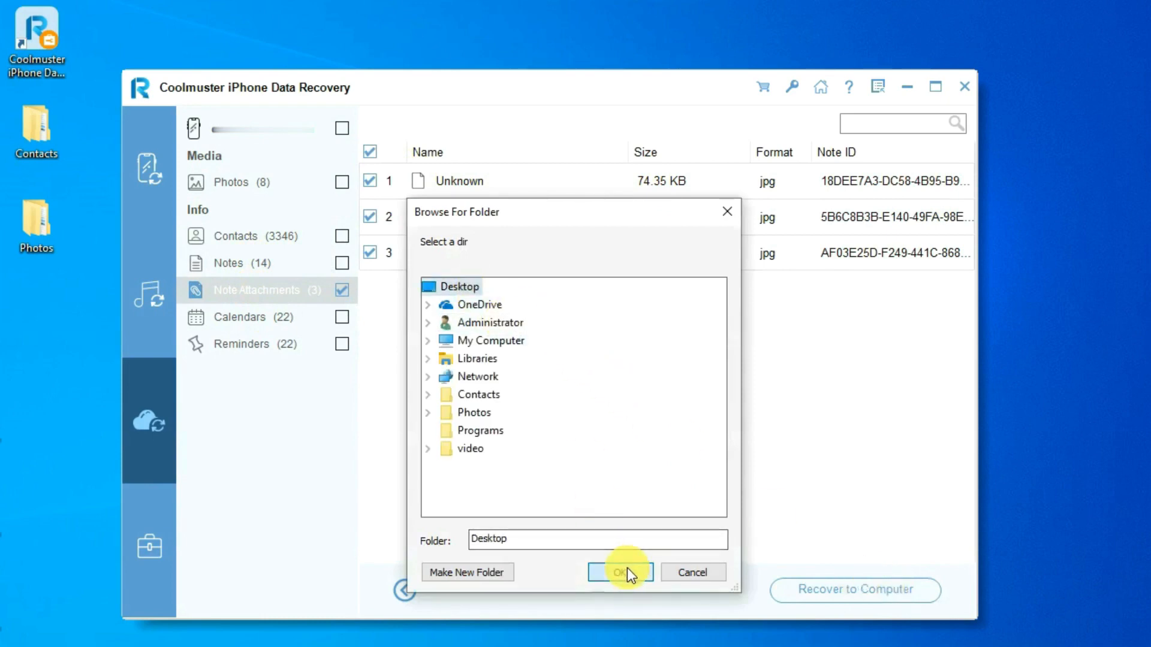
left_click(619, 572)
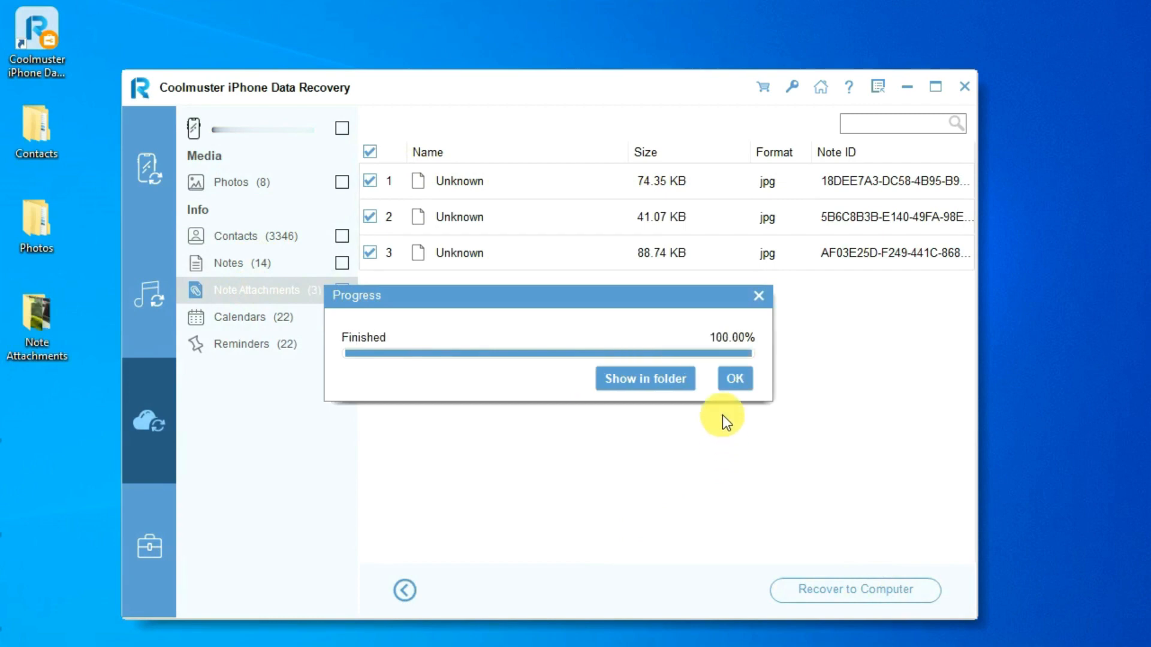
left_click(644, 379)
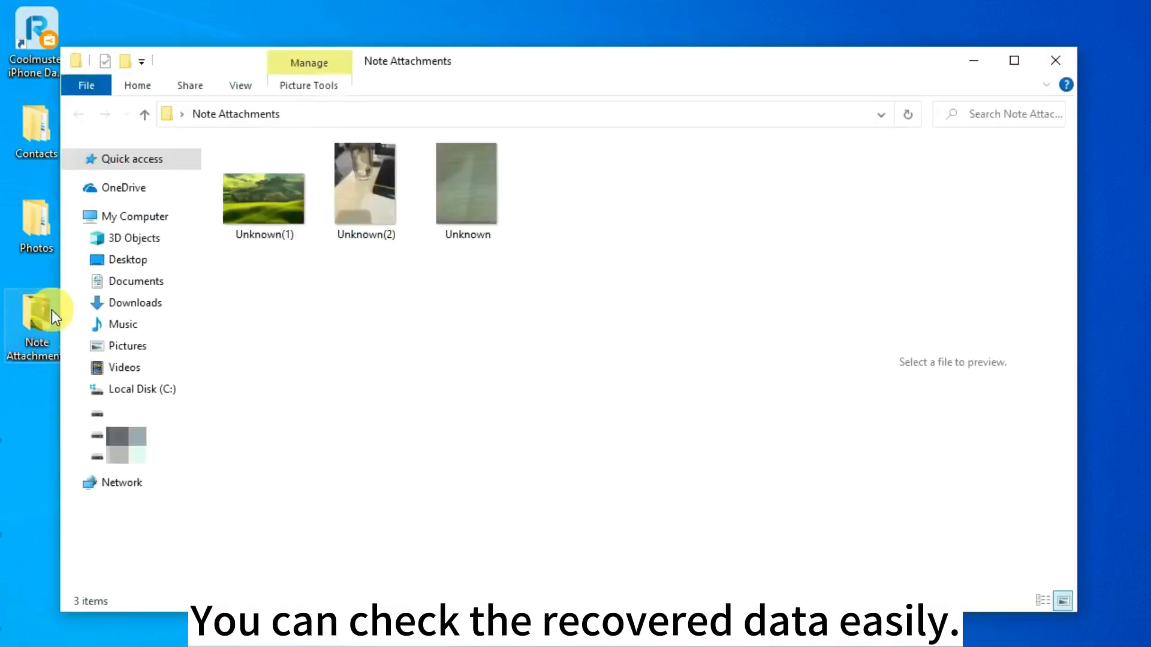